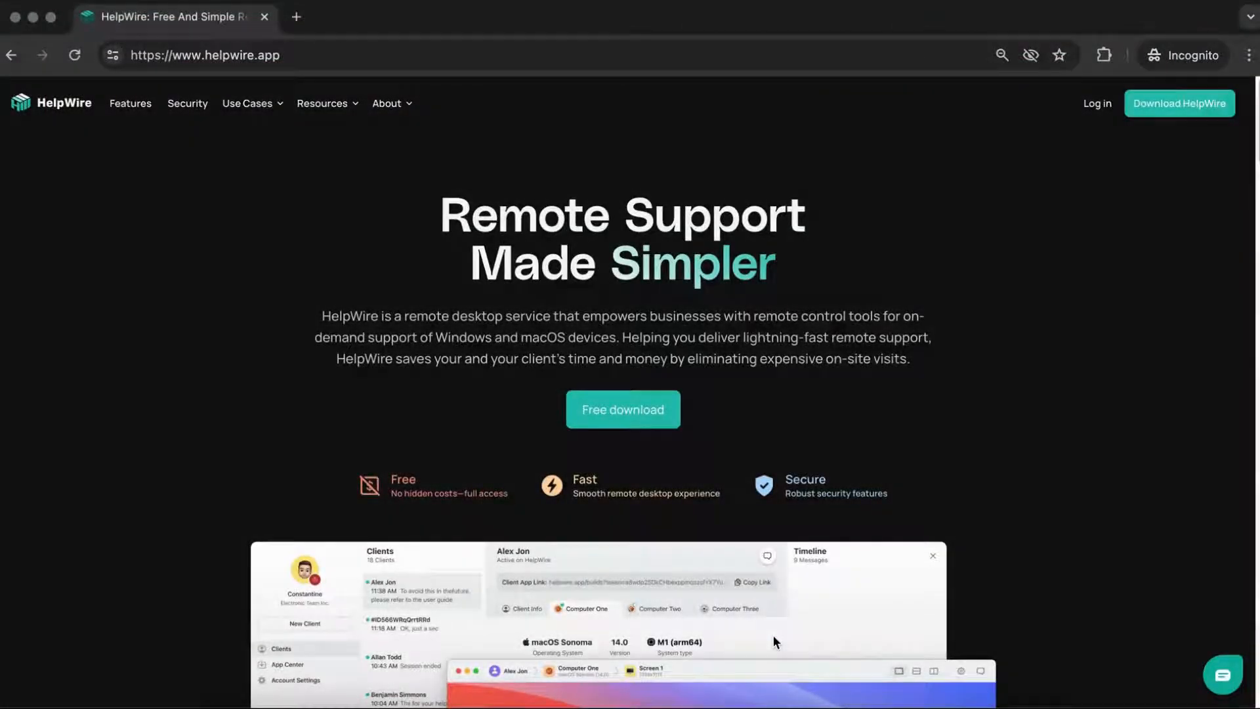
Browse the download page, return home, and start the HelpWire for macOS download.
{"action": "left_click", "coordinate": [1180, 103]}
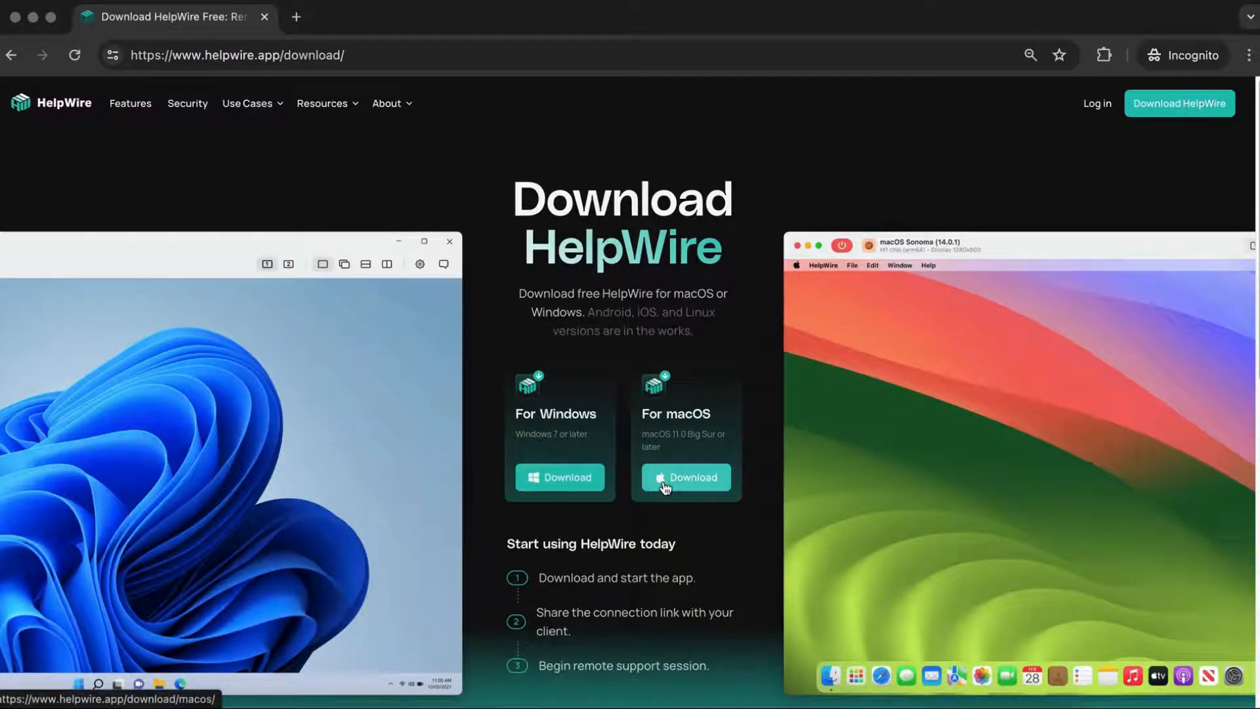
{"action": "scroll", "scroll_direction": "down", "scroll_amount": 3}
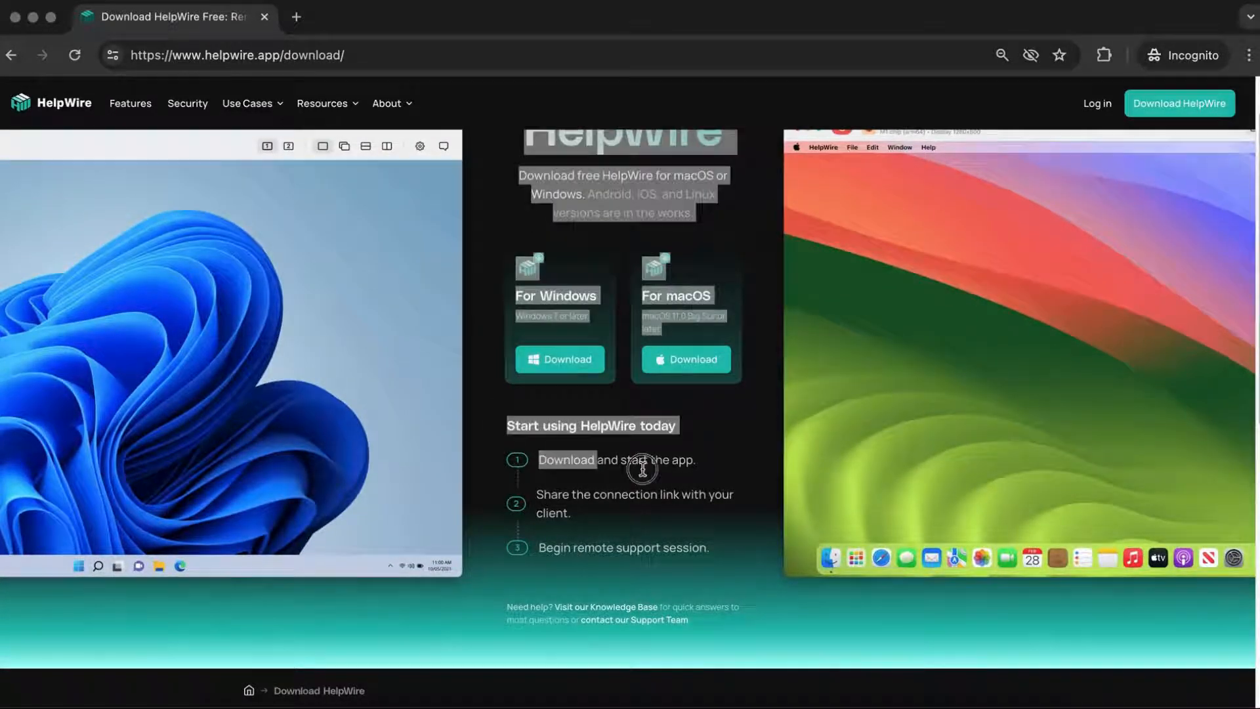
{"action": "scroll", "scroll_direction": "up", "scroll_amount": 3}
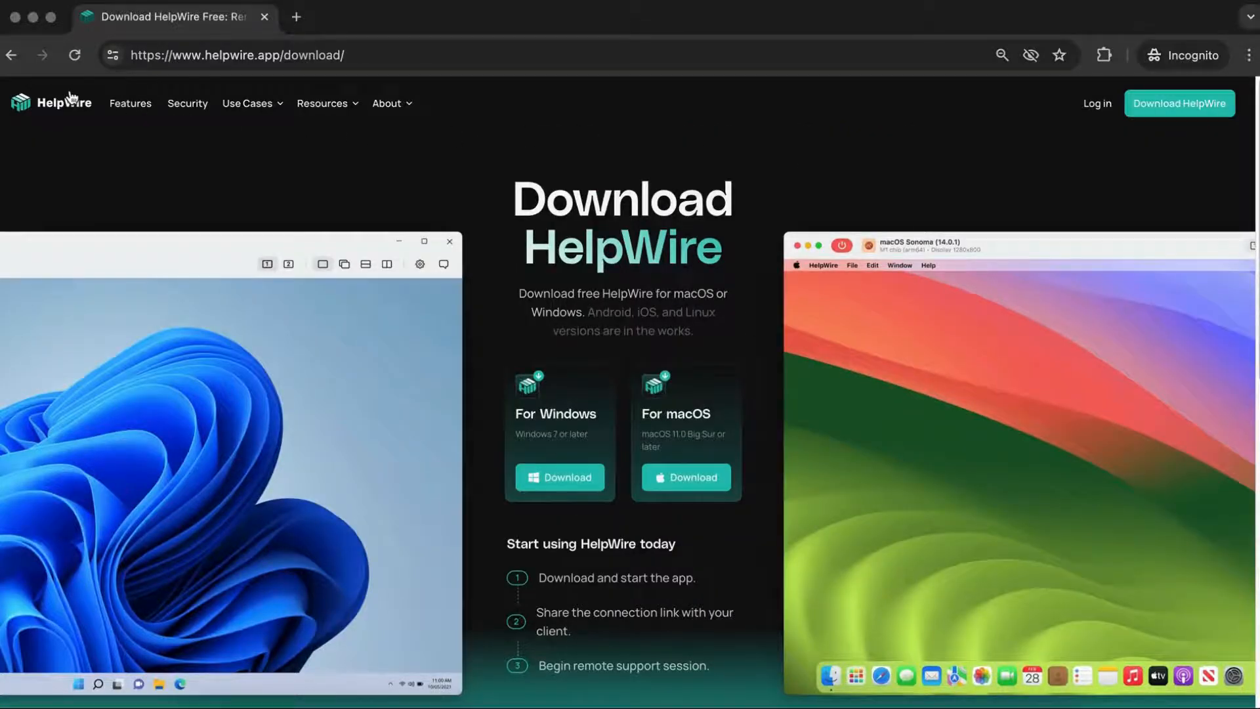
{"action": "left_click", "coordinate": [51, 103]}
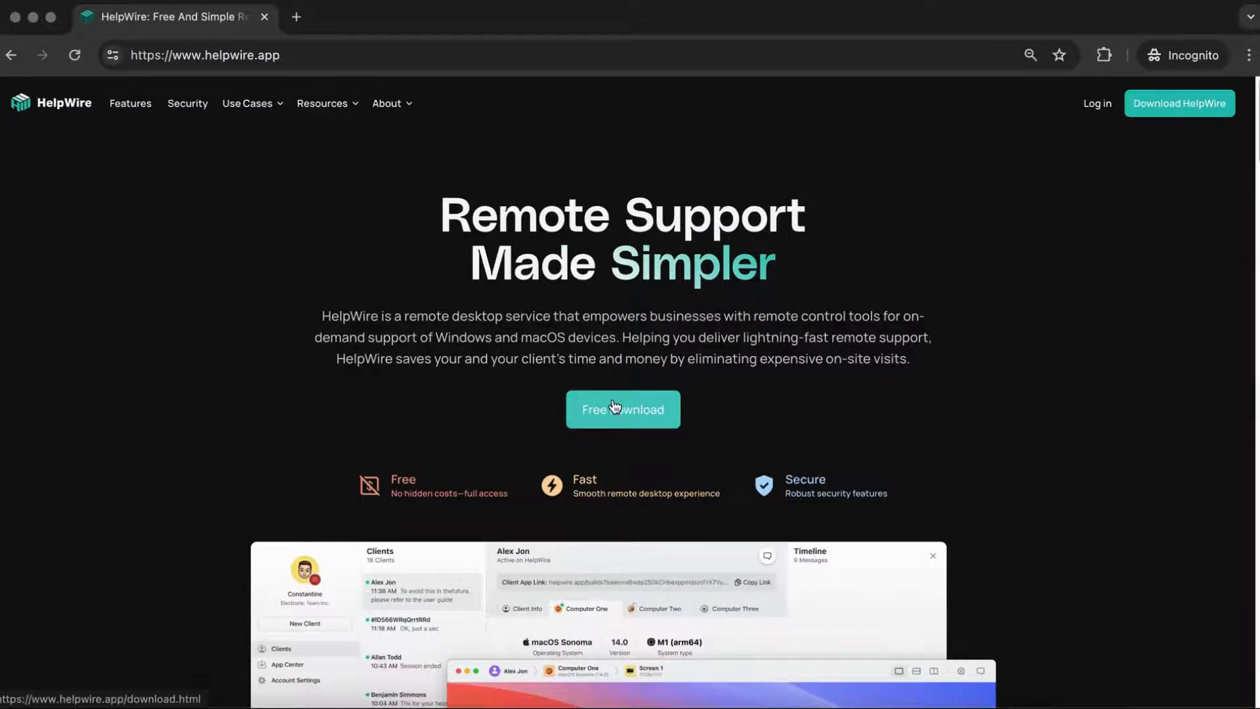
{"action": "left_click", "coordinate": [622, 409]}
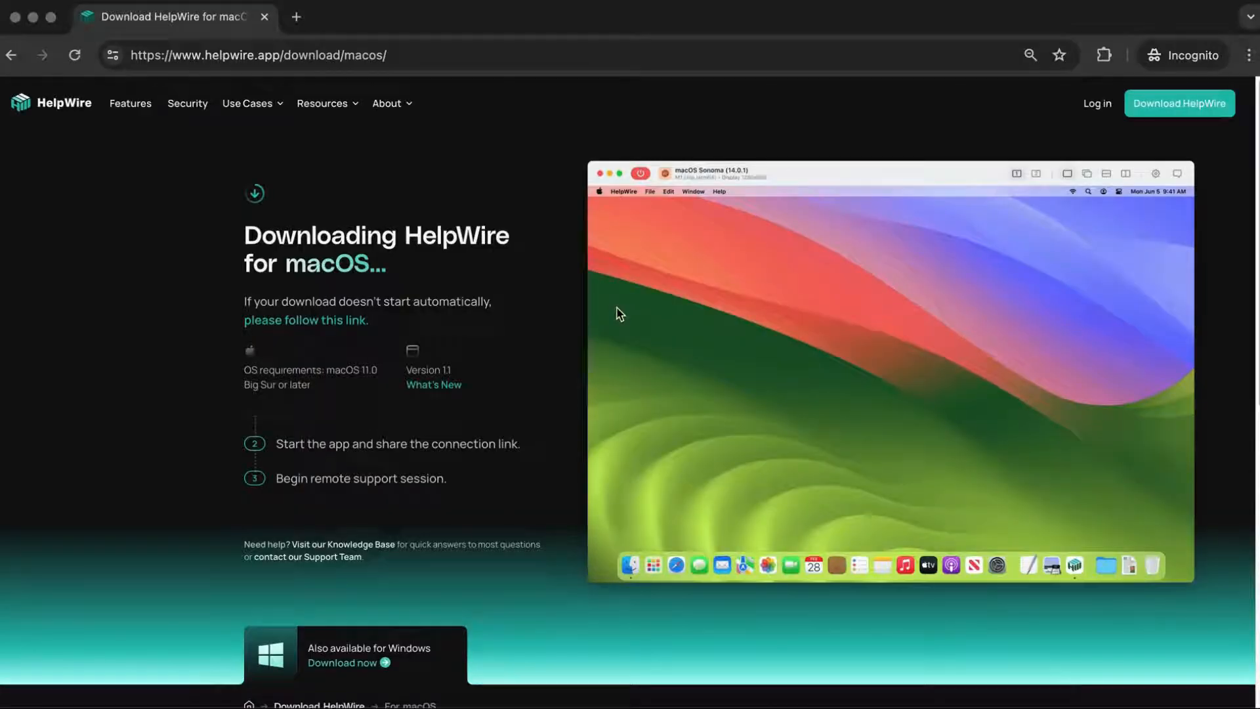
{"action": "scroll", "scroll_direction": "down", "scroll_amount": 3}
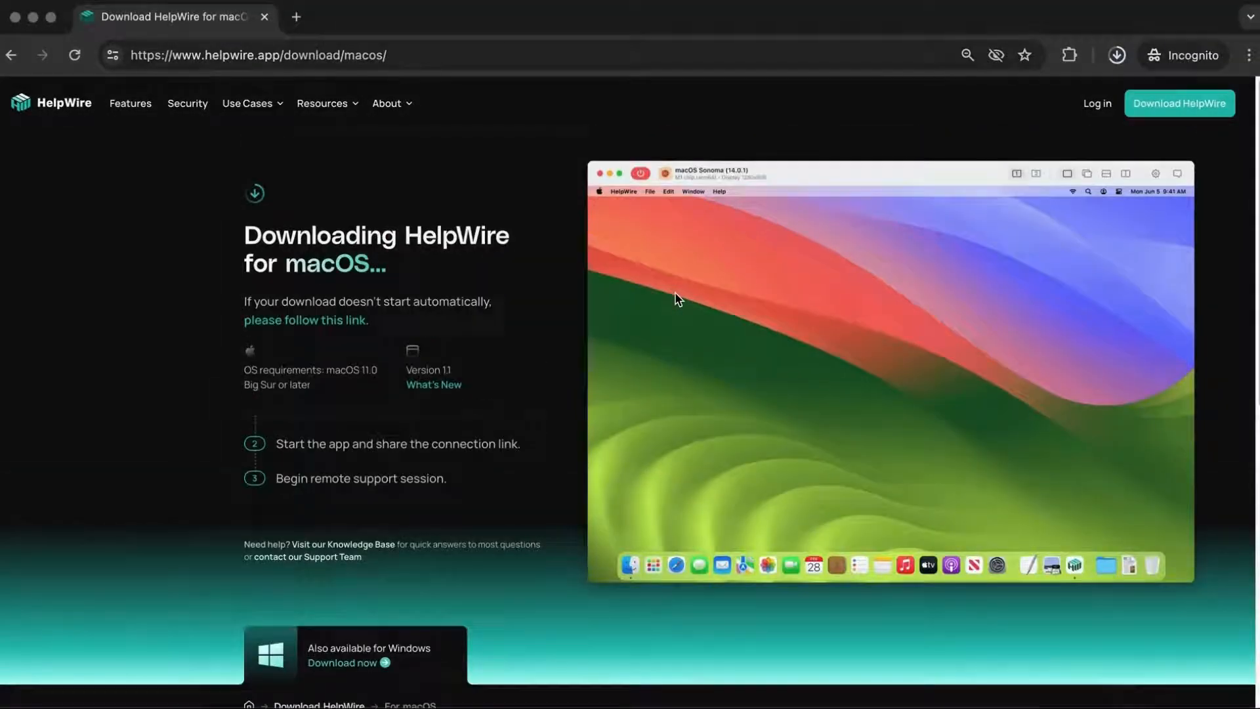
{"action": "left_click", "coordinate": [1117, 54]}
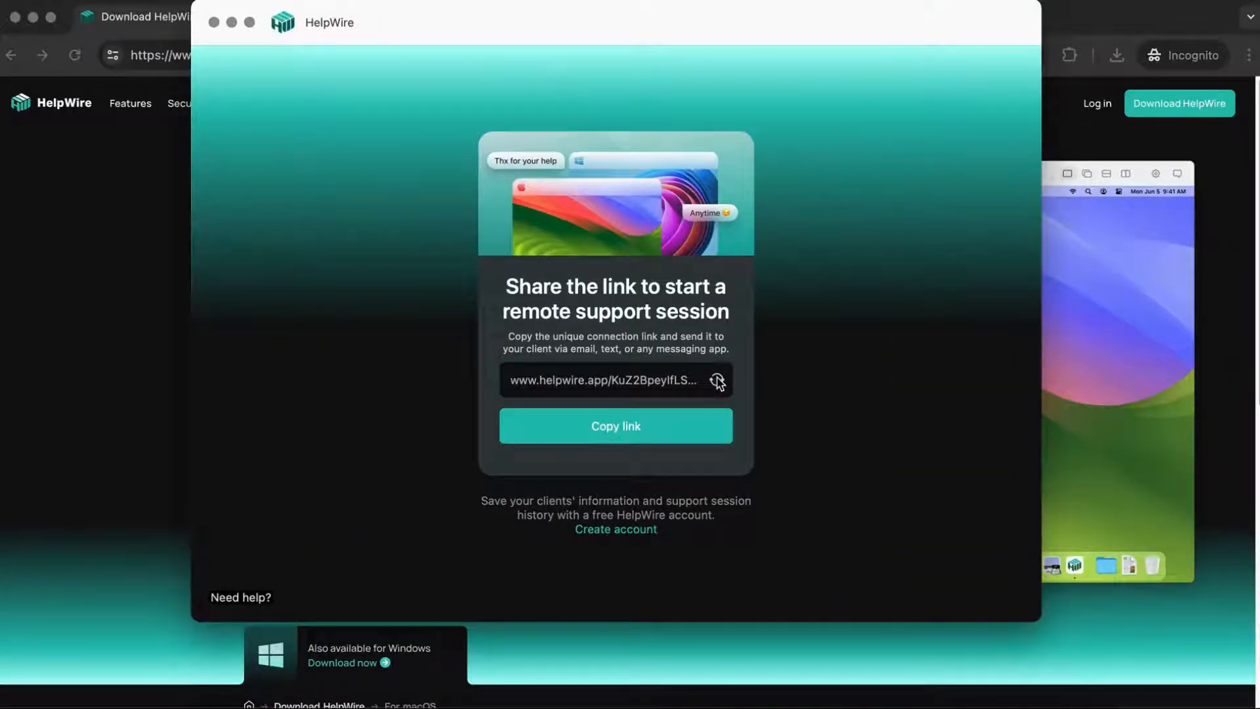
Copy the one-time HelpWire connection link to send to the client.
{"action": "left_click", "coordinate": [615, 425]}
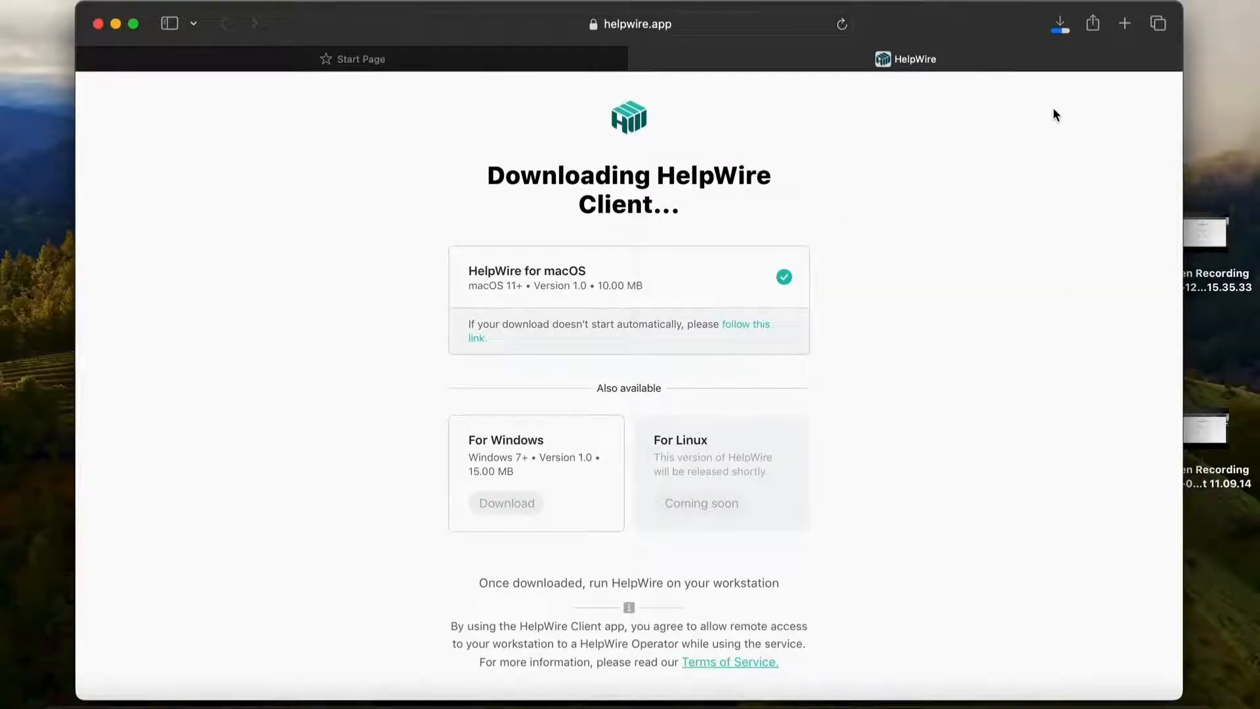
Open the downloaded HelpWire Client.dmg and approve the security prompt.
{"action": "left_click", "coordinate": [1059, 24]}
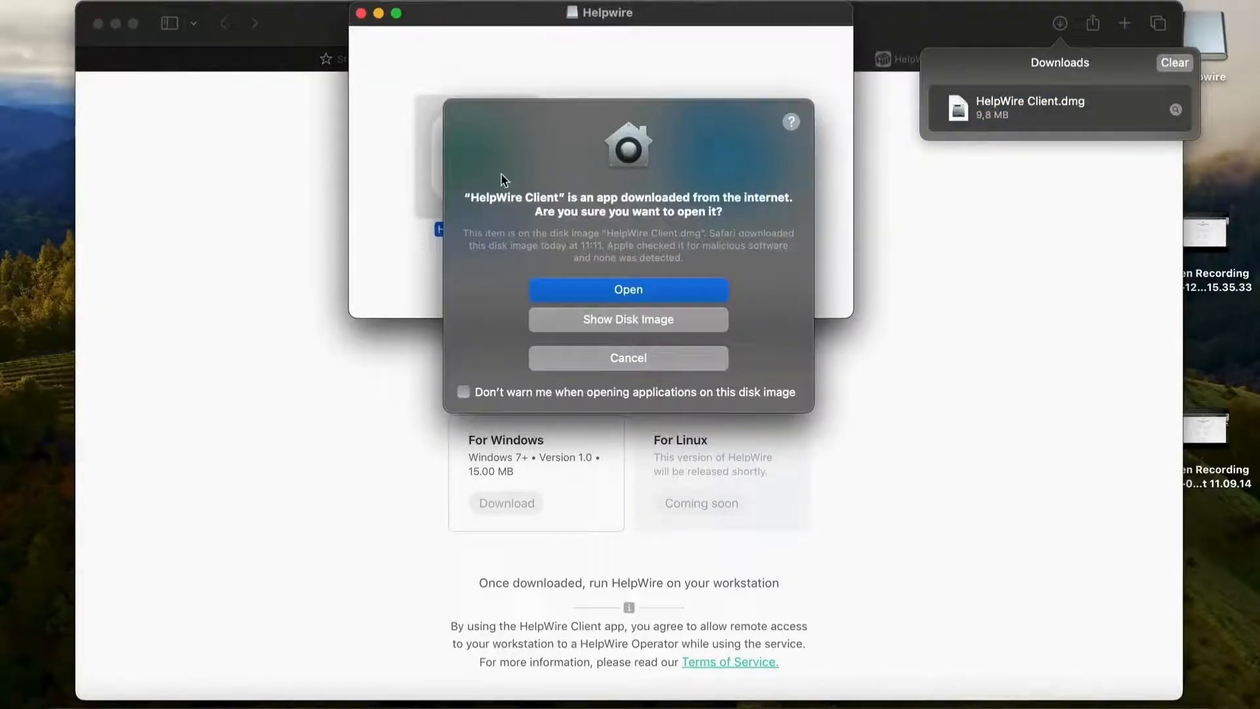
{"action": "left_click", "coordinate": [627, 290]}
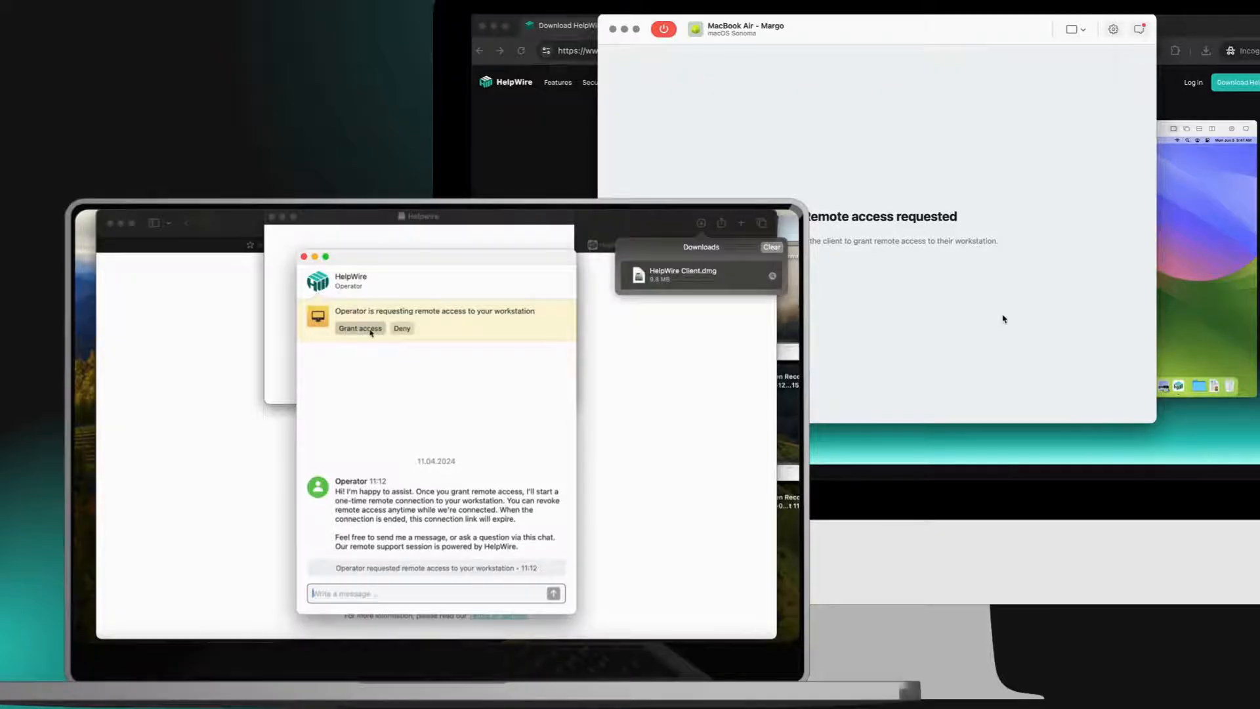
Grant the operator remote access from the client's HelpWire chat window.
{"action": "left_click", "coordinate": [361, 328]}
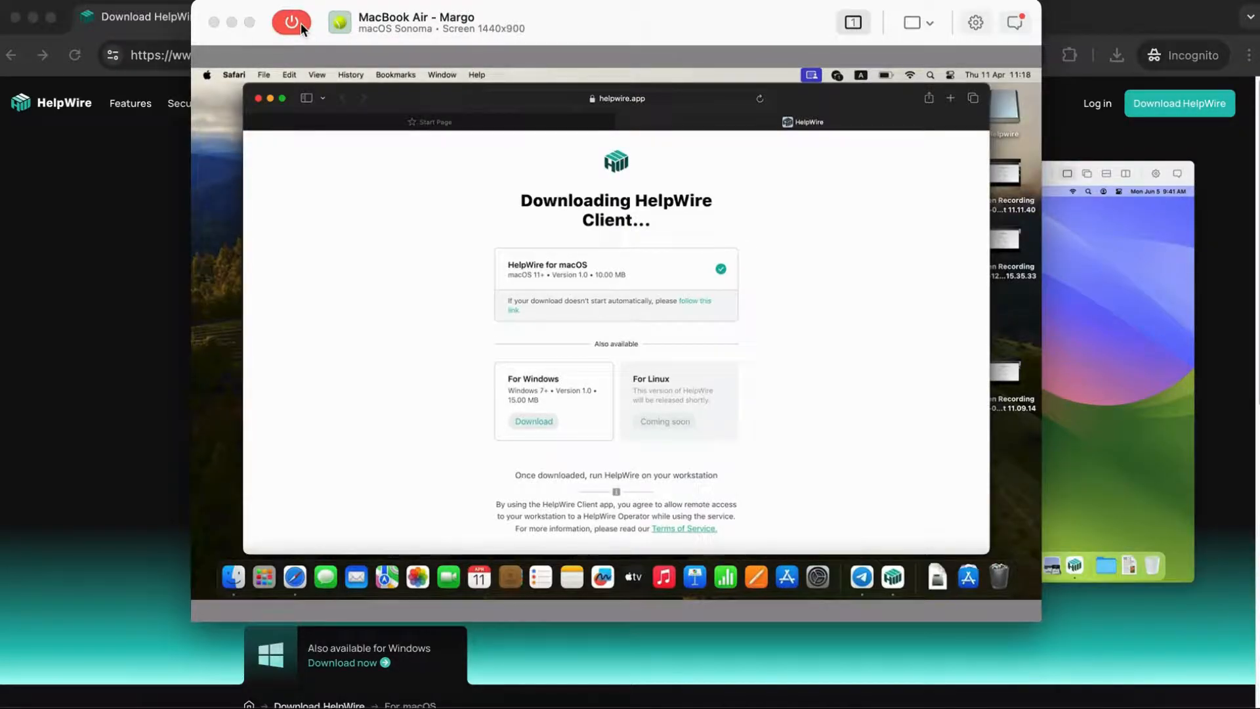
Use the red power button in the session toolbar to request disconnection.
{"action": "left_click", "coordinate": [291, 22]}
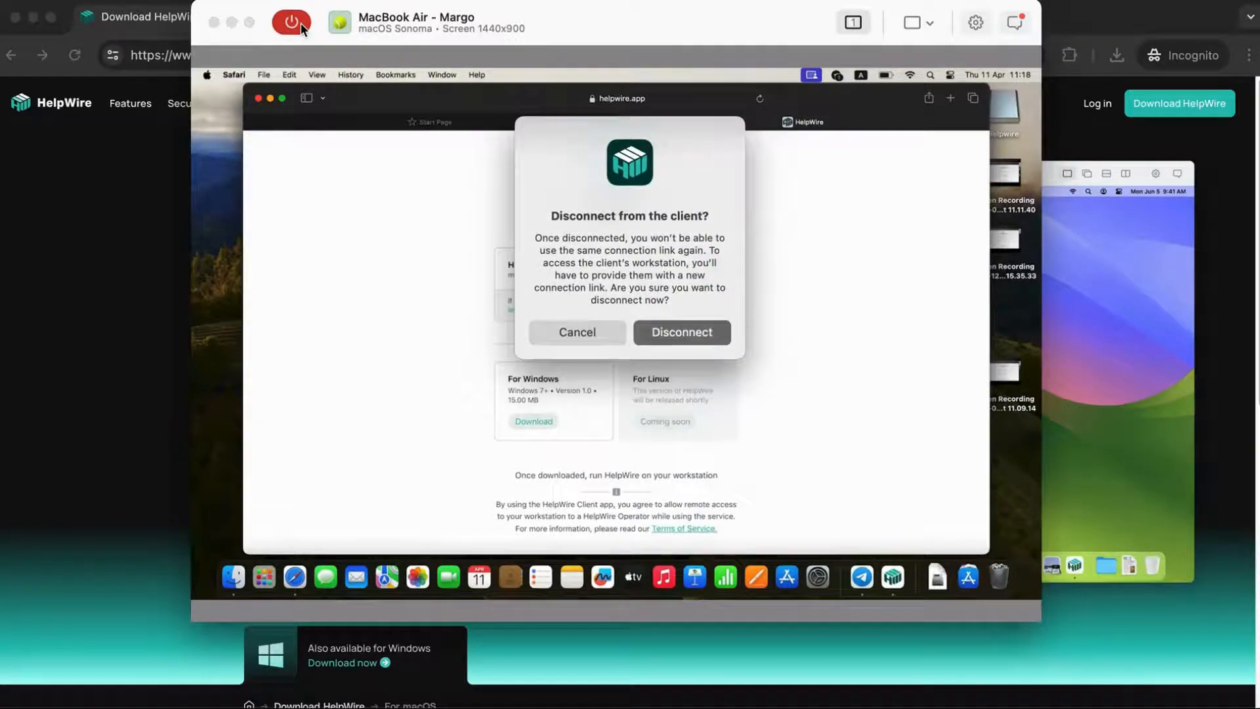
{"action": "mouse_move", "coordinate": [627, 233]}
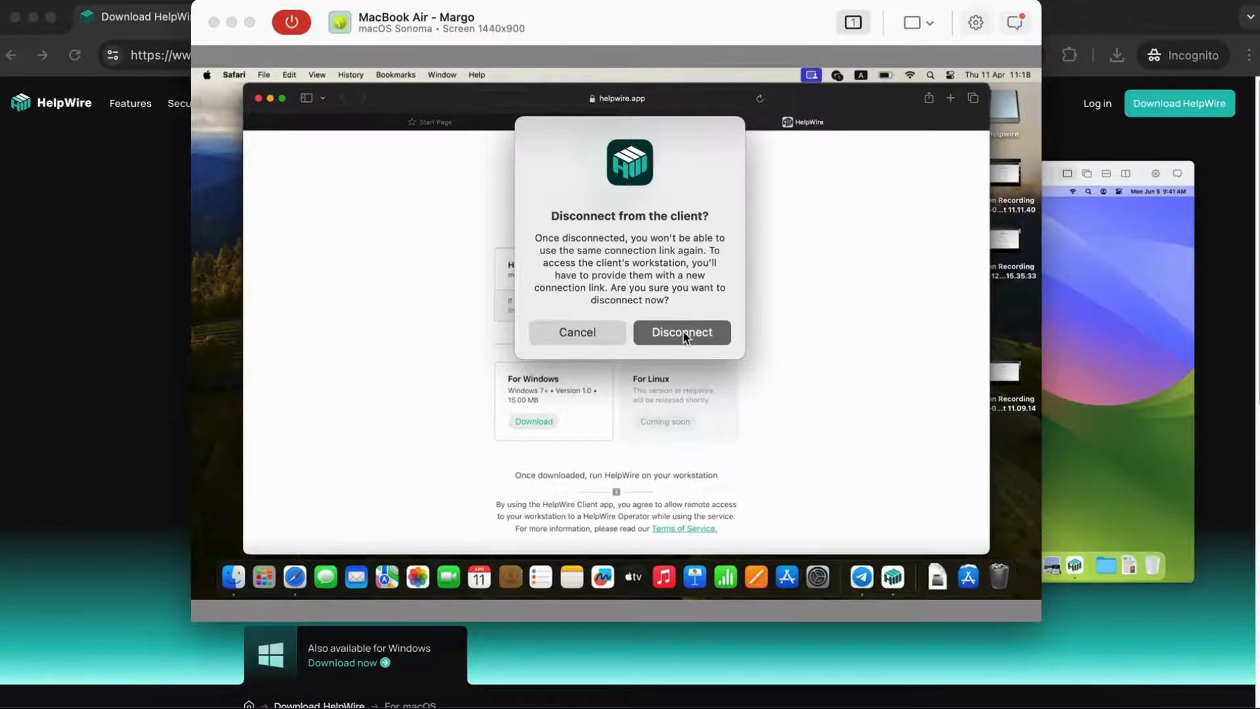
Confirm Disconnect in the 'Disconnect from the client?' dialog.
{"action": "left_click", "coordinate": [681, 332]}
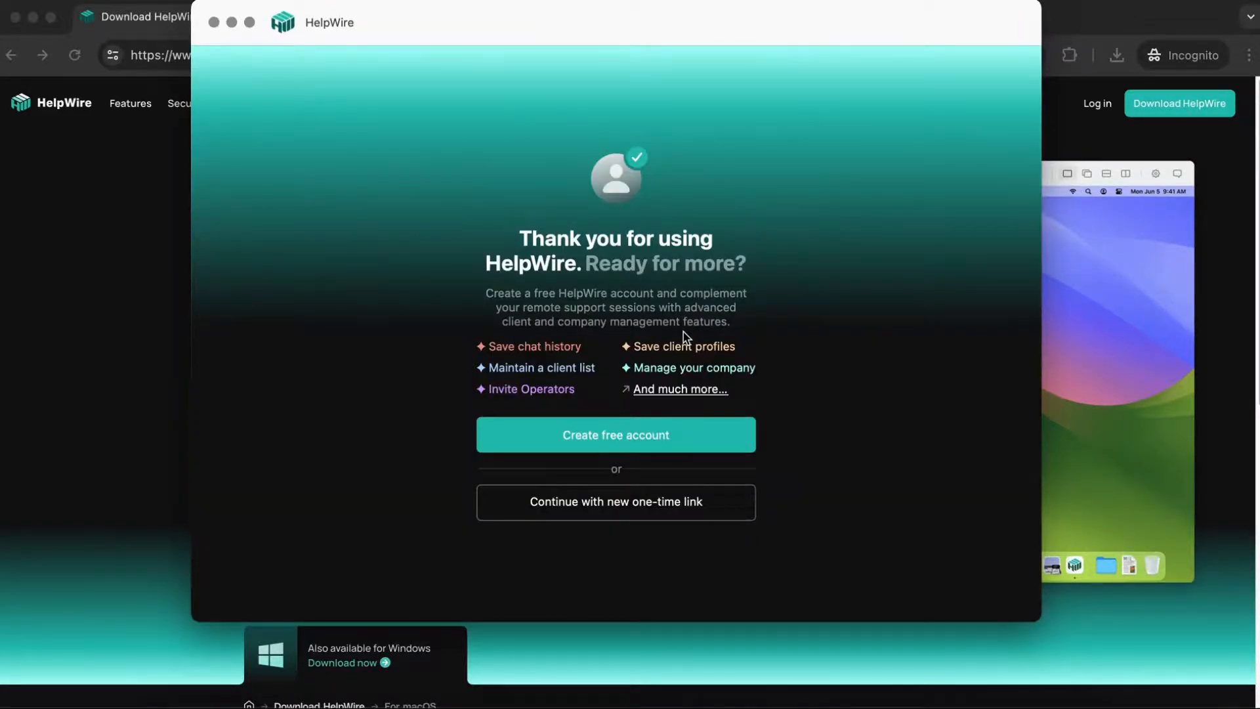
{"action": "mouse_move", "coordinate": [671, 331]}
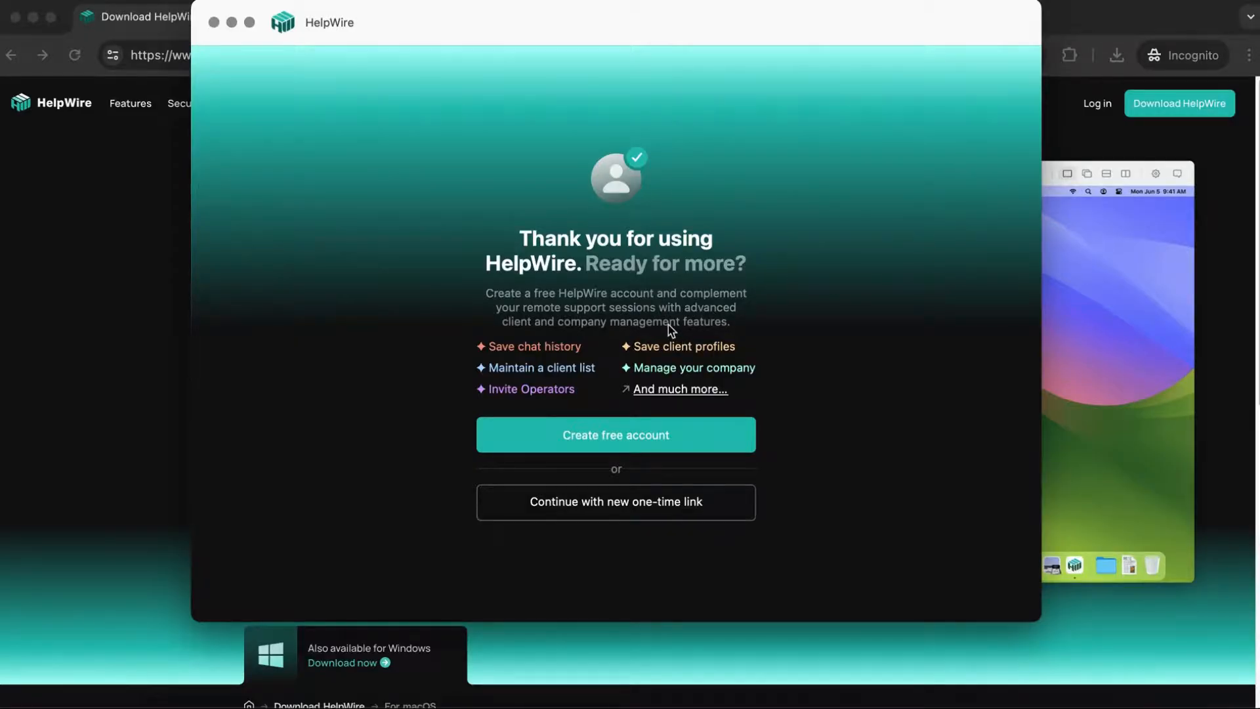
{"action": "mouse_move", "coordinate": [566, 328]}
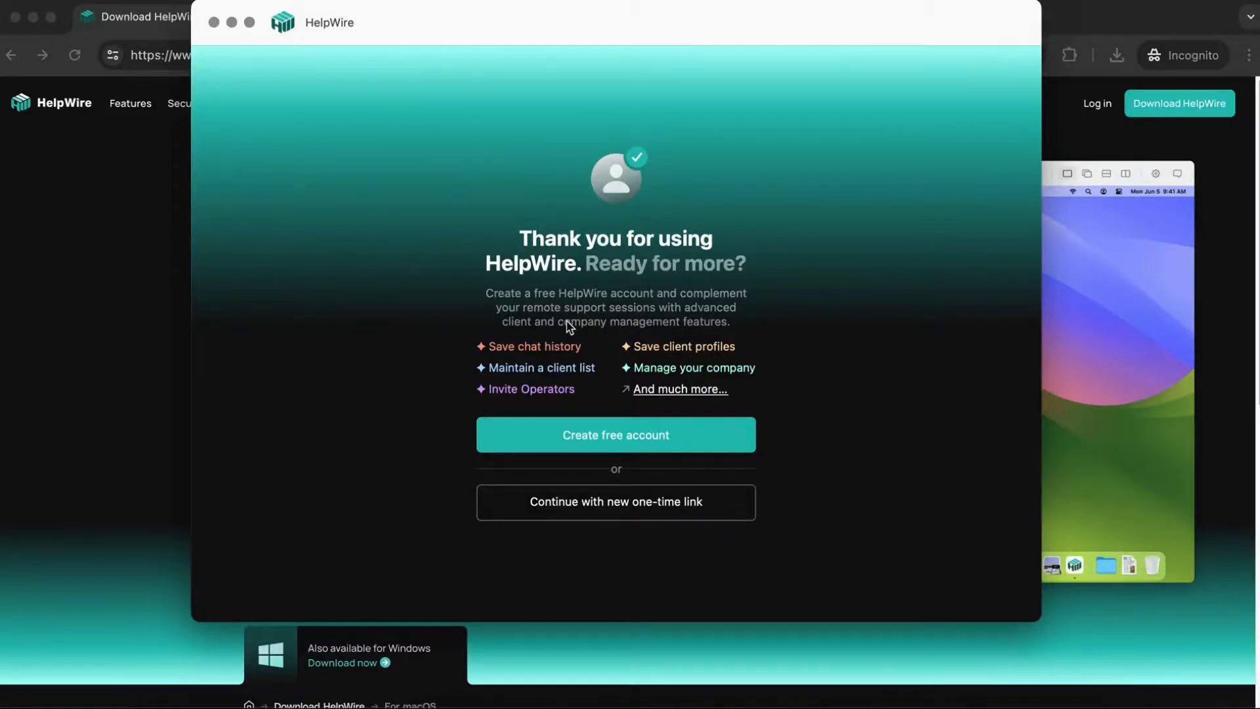
{"action": "mouse_move", "coordinate": [671, 397]}
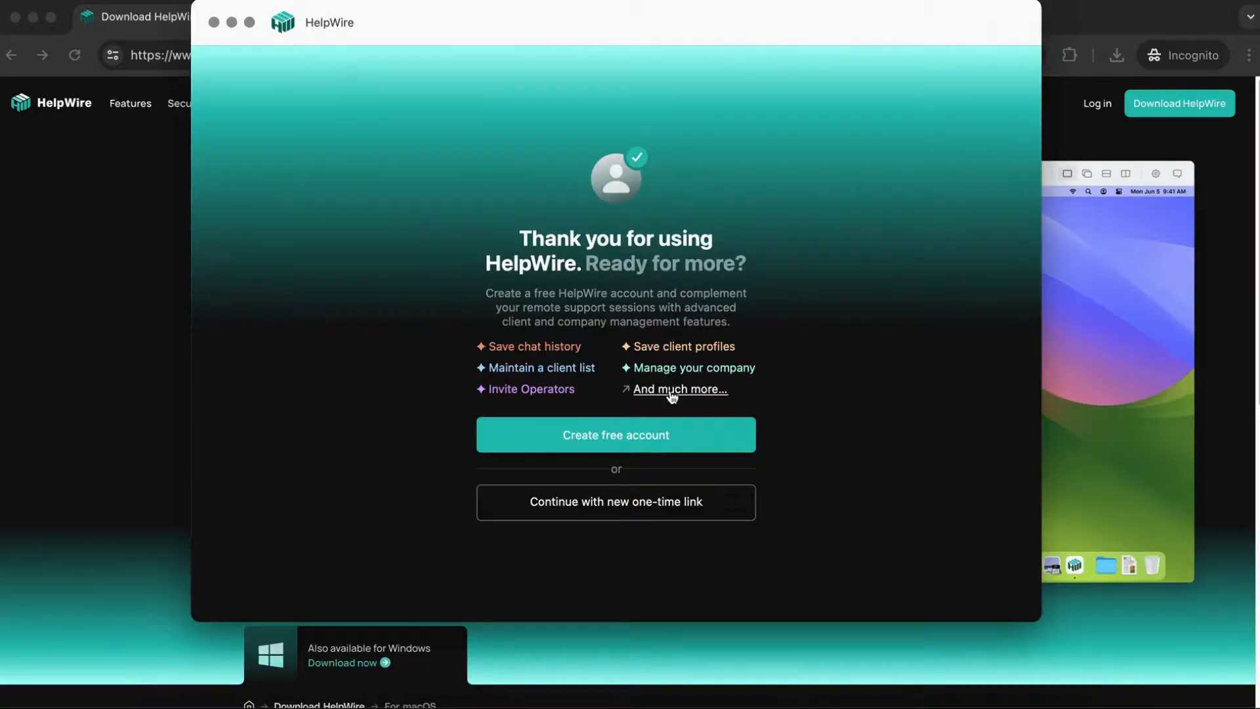